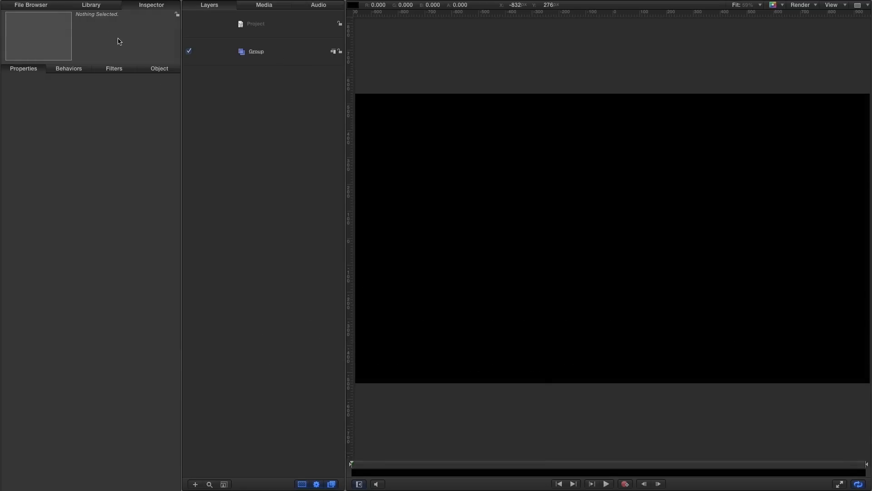
From the Library's Shapes, add 5-sided star, Hexagon and Pentagon layers to the group.
{"action": "left_click", "coordinate": [91, 5]}
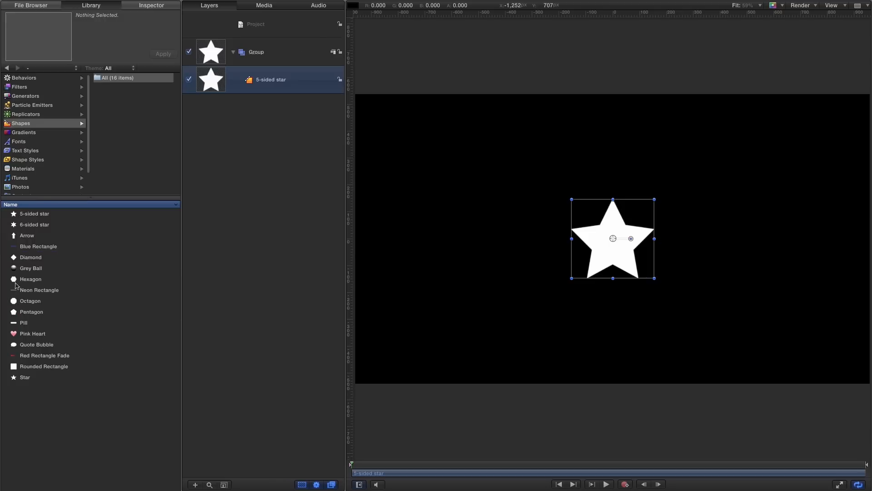
{"action": "double_click", "coordinate": [30, 278]}
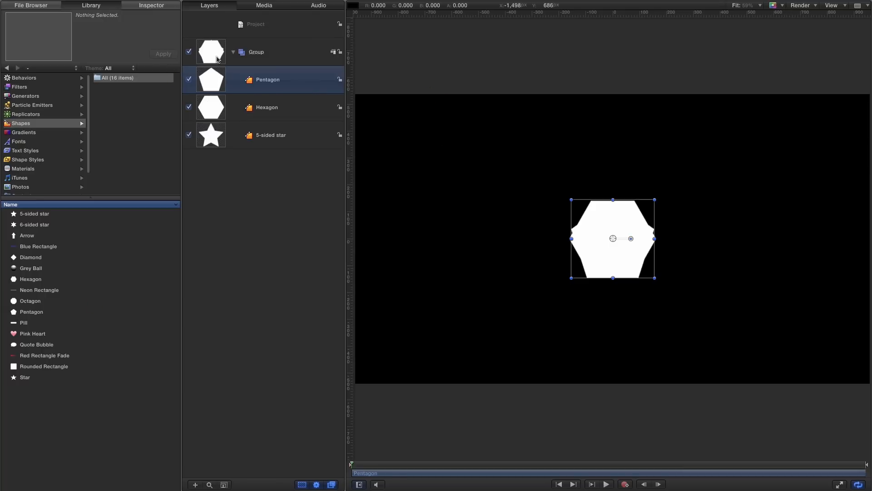
{"action": "mouse_move", "coordinate": [777, 305]}
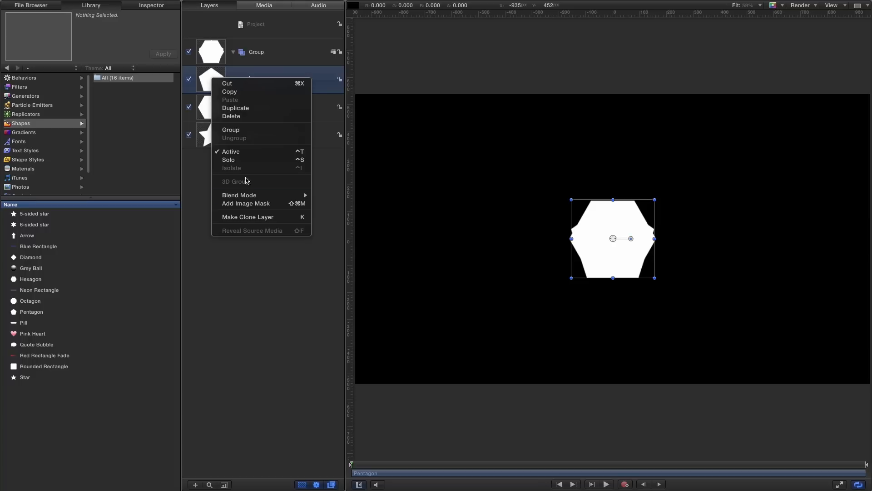
Make a clone layer of Pentagon, switch off the original Group, and show the Inspector.
{"action": "left_click", "coordinate": [248, 216]}
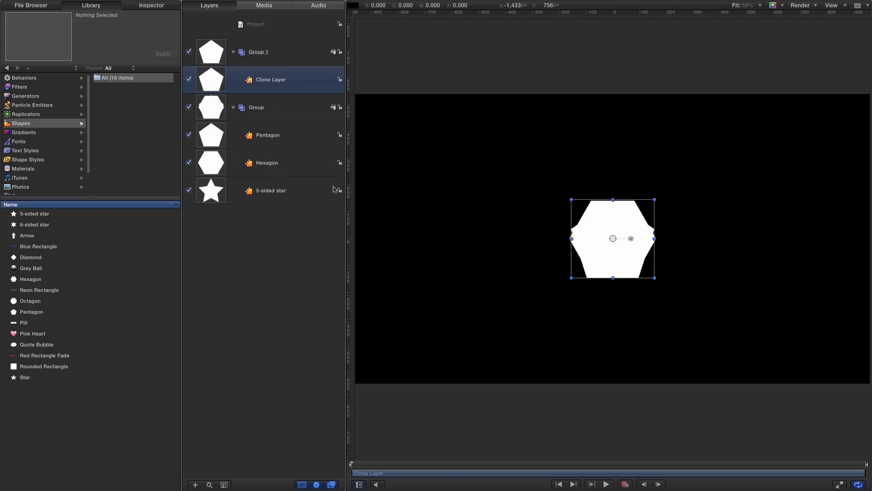
{"action": "mouse_move", "coordinate": [195, 112]}
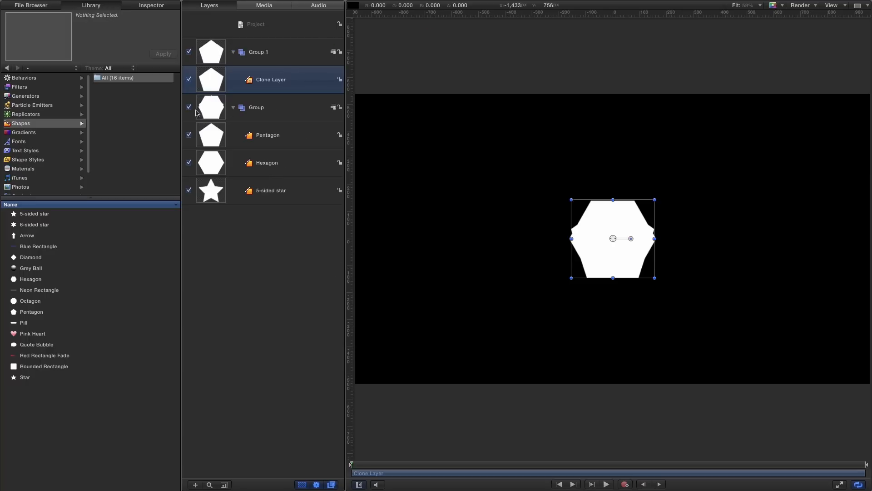
{"action": "left_click", "coordinate": [189, 107]}
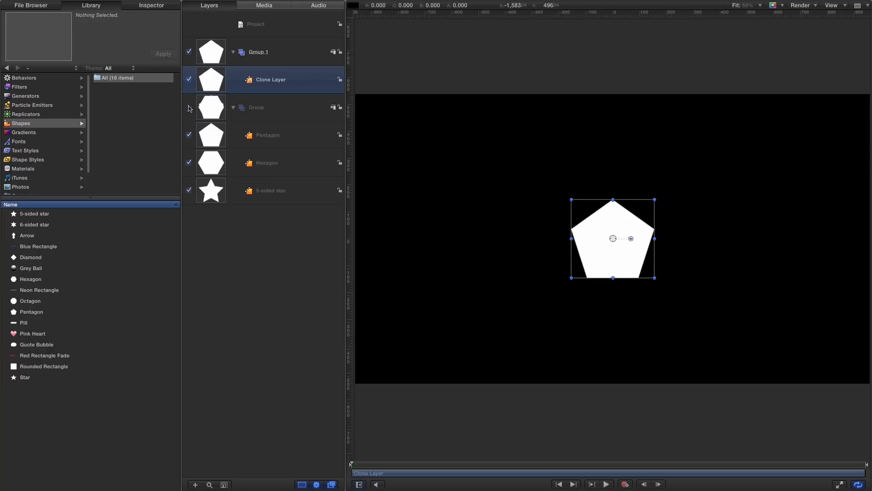
{"action": "left_click", "coordinate": [189, 107]}
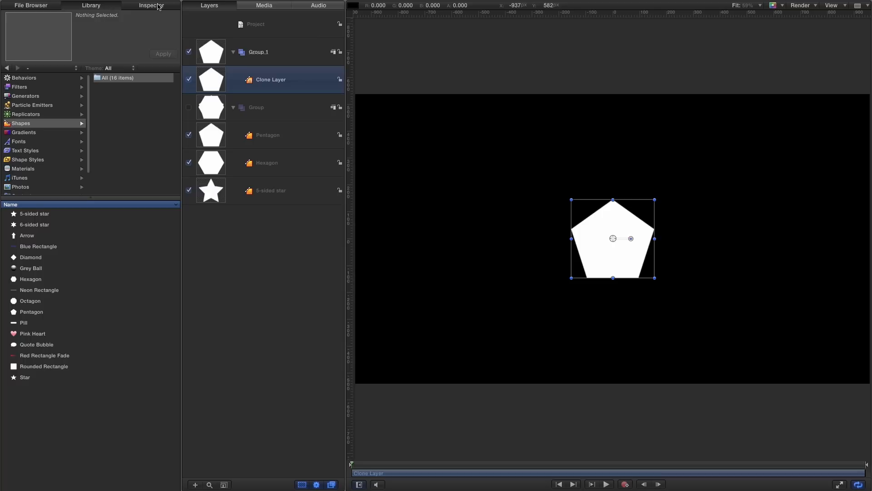
{"action": "left_click", "coordinate": [151, 5]}
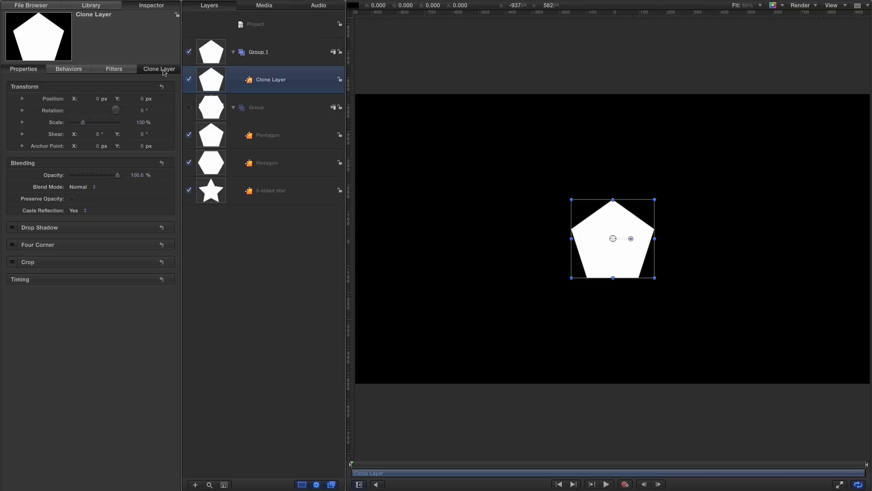
Add the Clone Layer Source to a new rig as a new pop-up.
{"action": "left_click", "coordinate": [158, 69]}
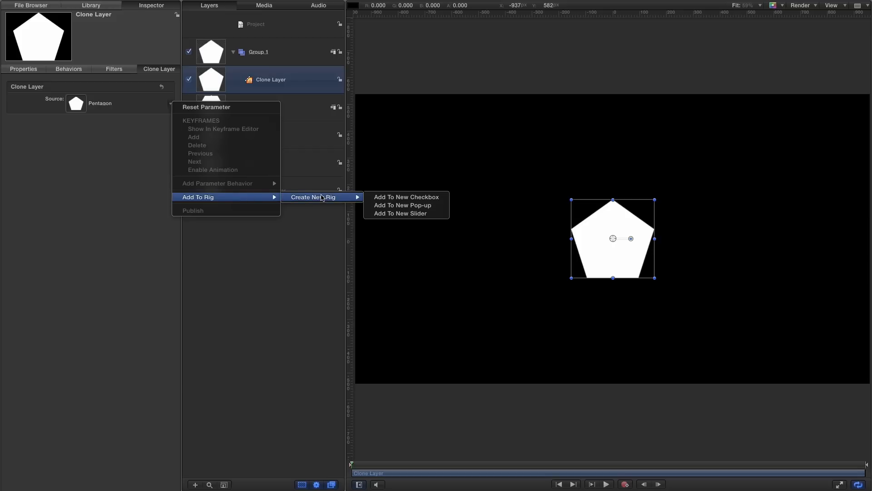
{"action": "mouse_move", "coordinate": [402, 204]}
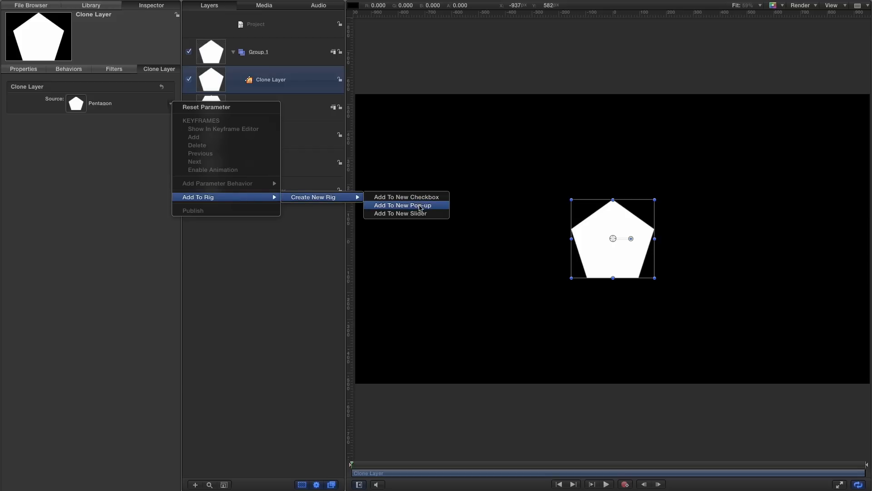
{"action": "left_click", "coordinate": [402, 205]}
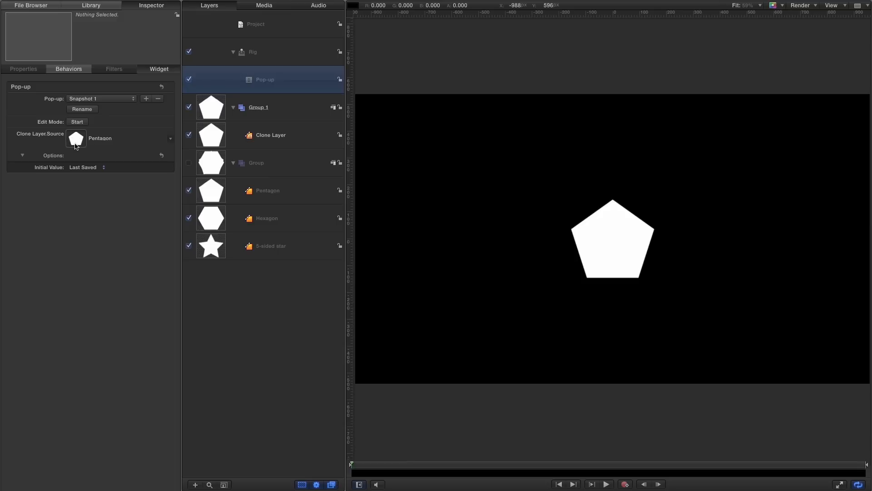
{"action": "mouse_move", "coordinate": [83, 146]}
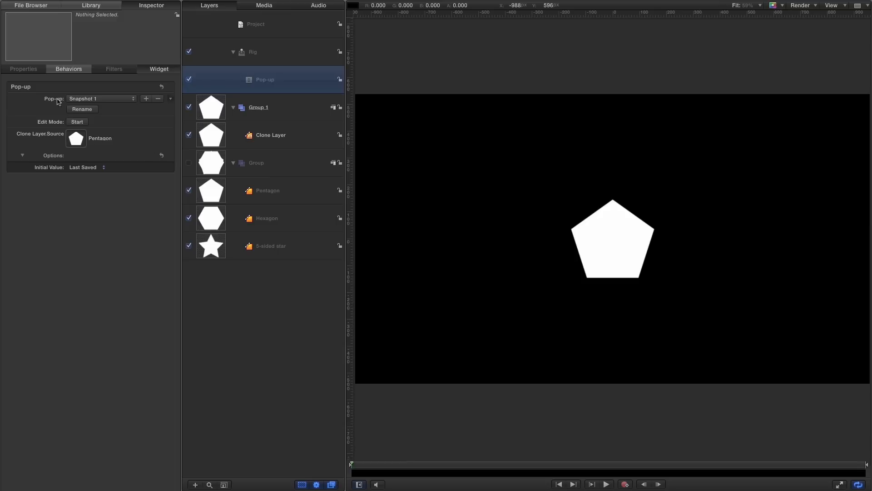
Cycle the pop-up through Snapshots 2, 3 and 1, ending on the star snapshot.
{"action": "left_click", "coordinate": [102, 99]}
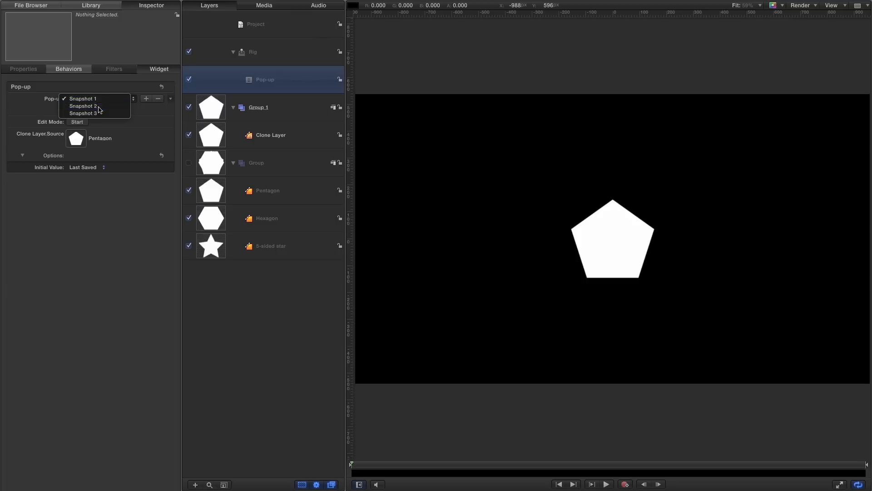
{"action": "left_click", "coordinate": [83, 106]}
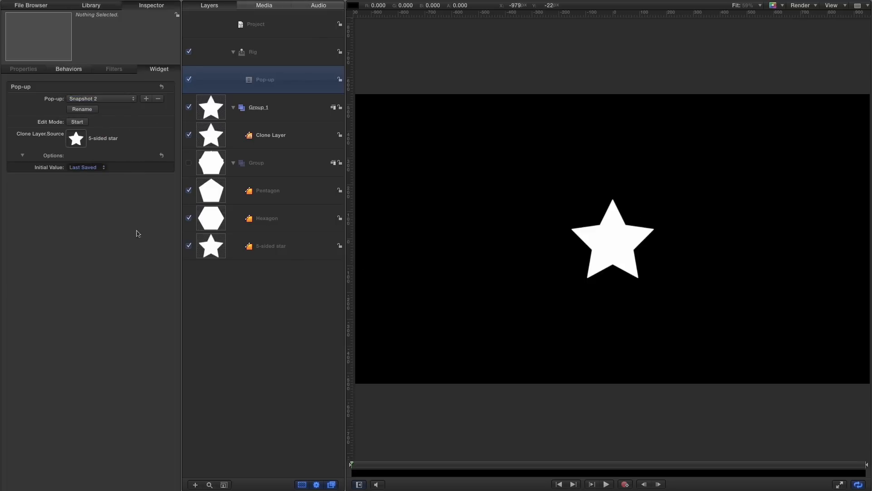
{"action": "left_click", "coordinate": [102, 99]}
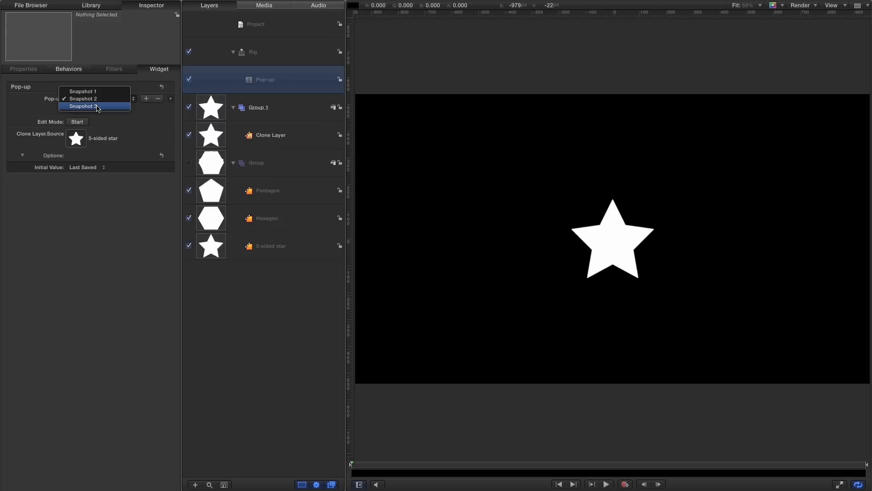
{"action": "left_click", "coordinate": [83, 107]}
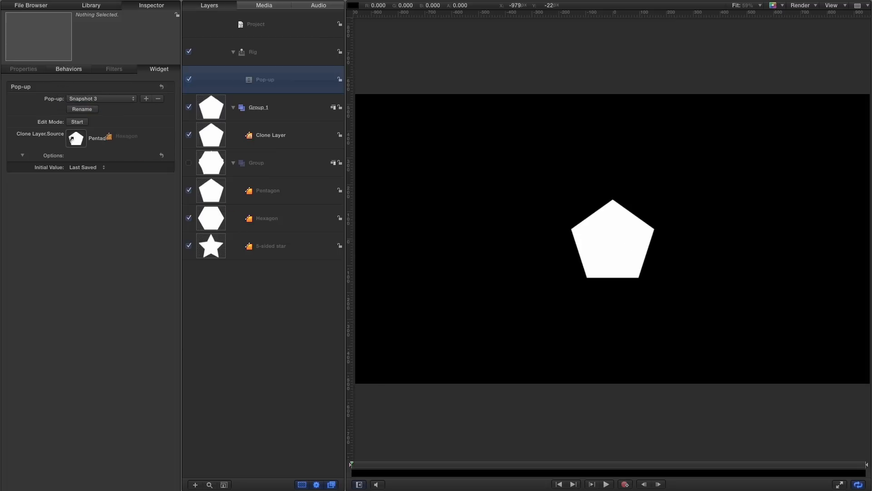
{"action": "left_click", "coordinate": [102, 98]}
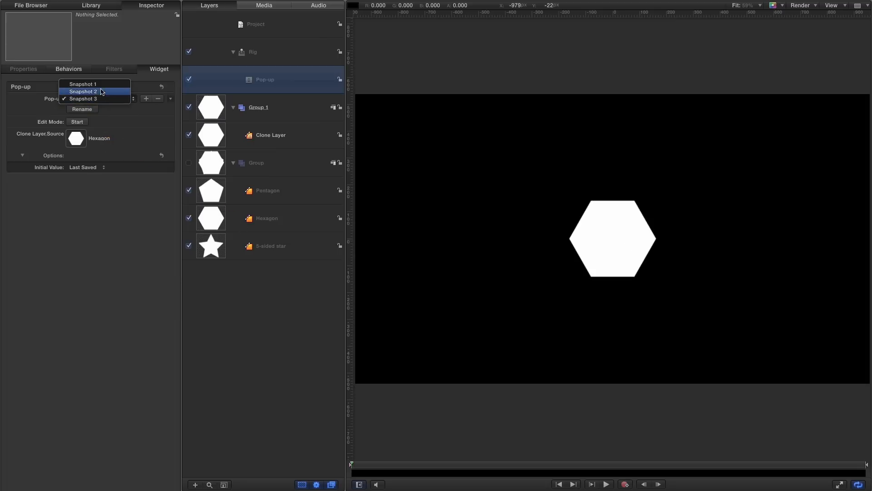
{"action": "left_click", "coordinate": [82, 84]}
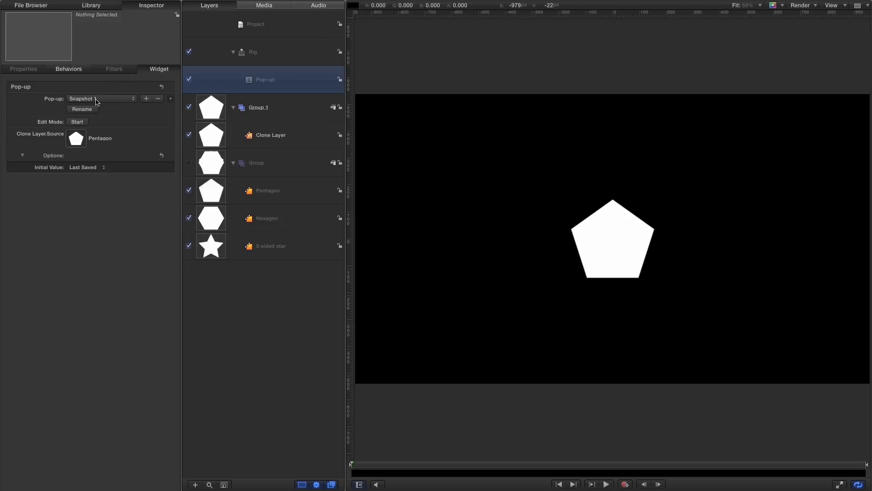
{"action": "left_click", "coordinate": [100, 98]}
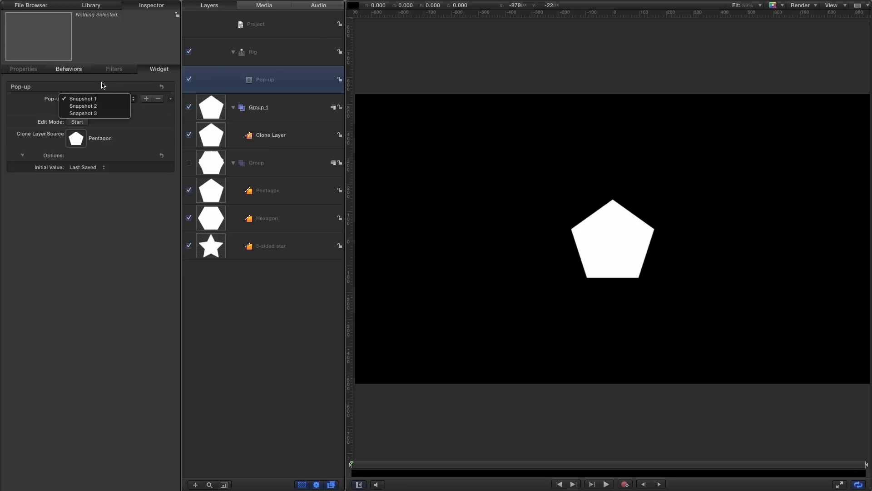
{"action": "left_click", "coordinate": [82, 105]}
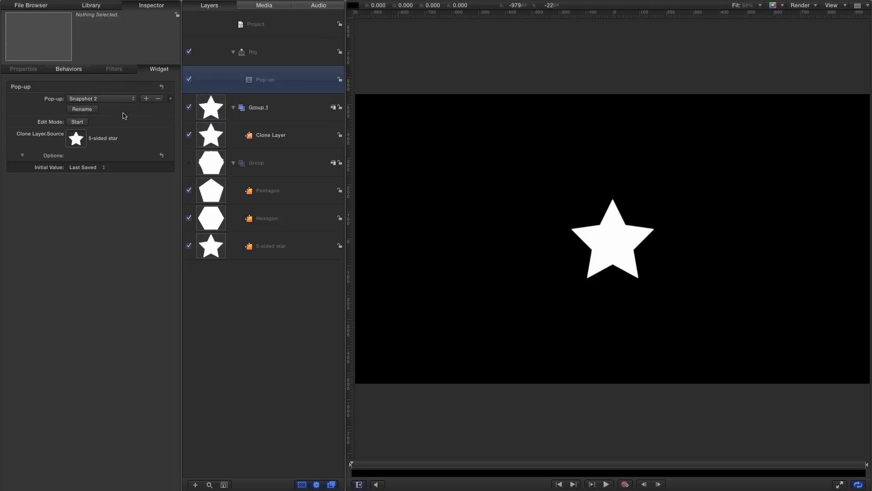
{"action": "mouse_move", "coordinate": [223, 200]}
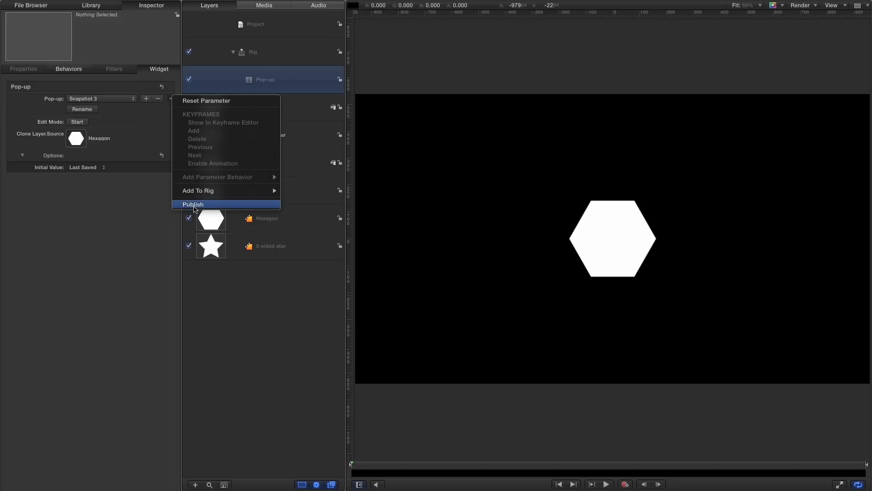
Publish the pop-up and test it in Publishing by choosing Snapshot 3.
{"action": "left_click", "coordinate": [193, 204]}
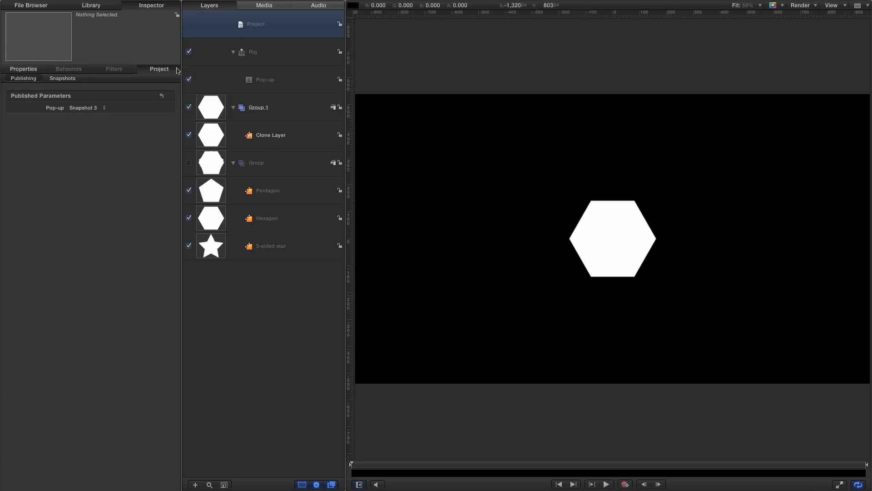
{"action": "left_click", "coordinate": [83, 107]}
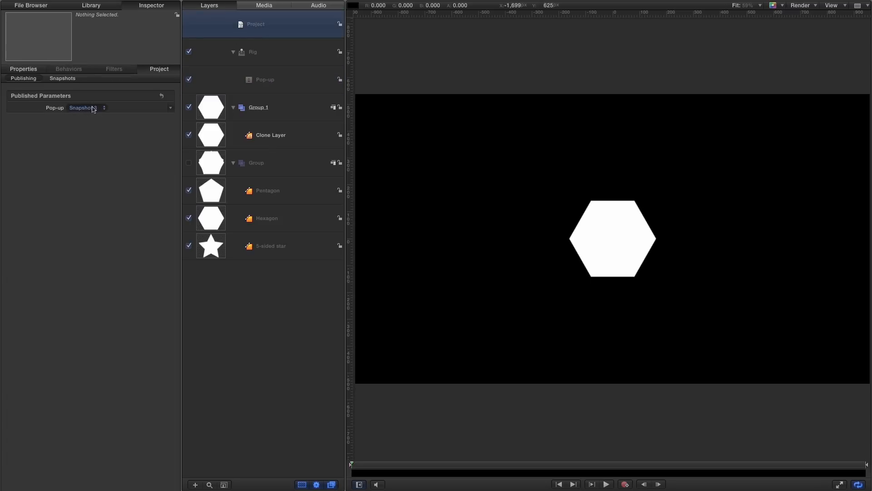
{"action": "left_click", "coordinate": [85, 107]}
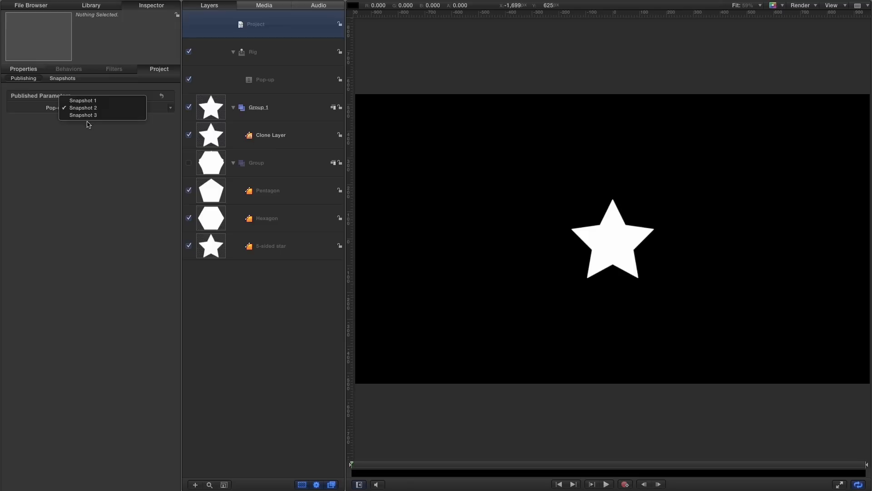
{"action": "left_click", "coordinate": [82, 115]}
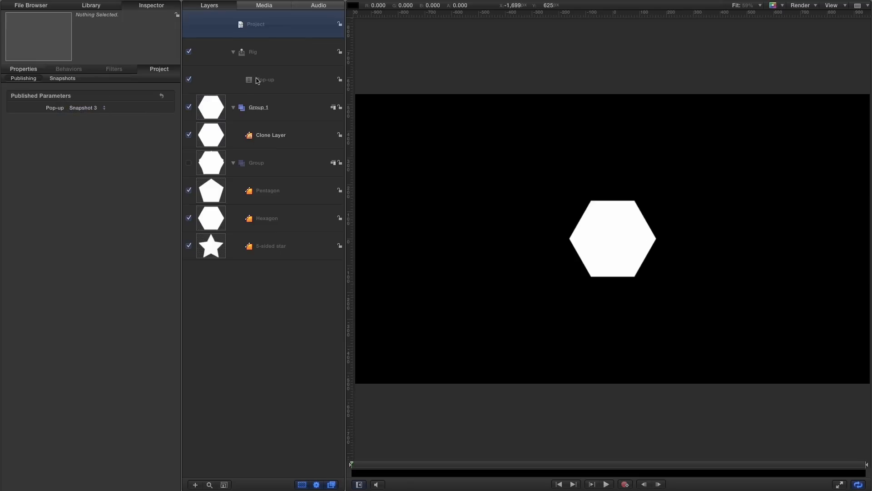
Name the snapshots Pentagon, Star and Hexagon, then set the published pop-up to Star.
{"action": "left_click", "coordinate": [266, 79]}
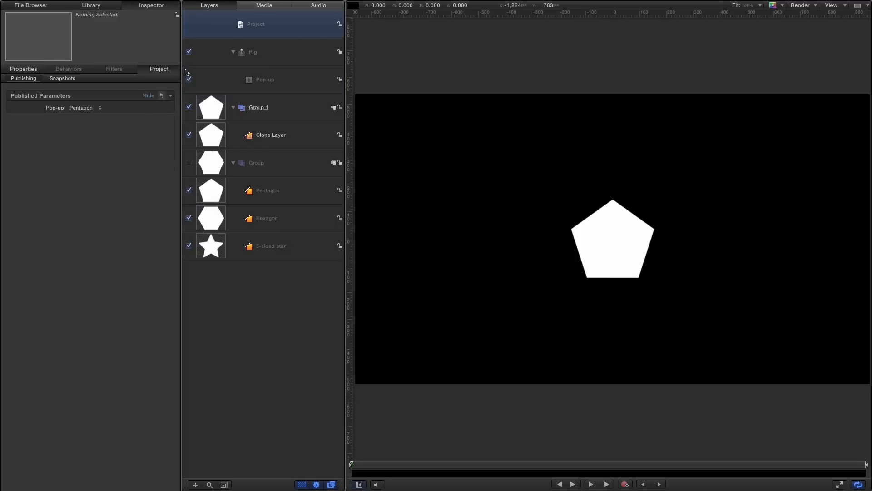
{"action": "left_click", "coordinate": [81, 107]}
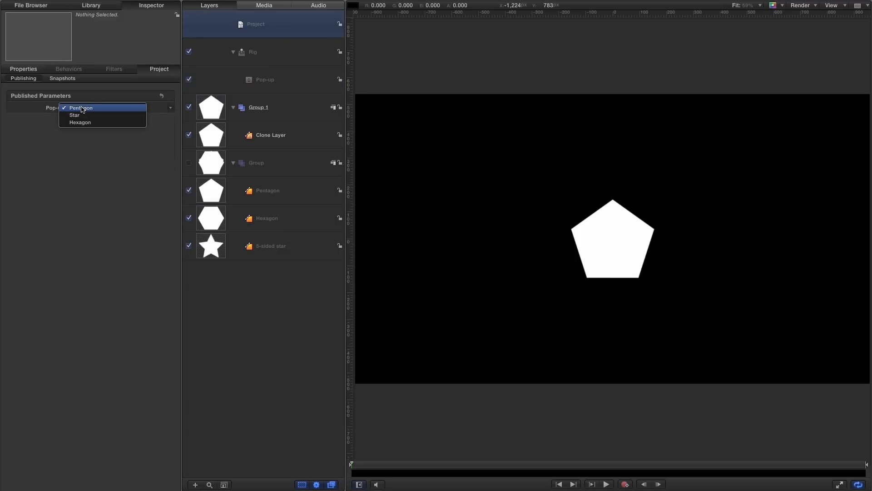
{"action": "left_click", "coordinate": [74, 115]}
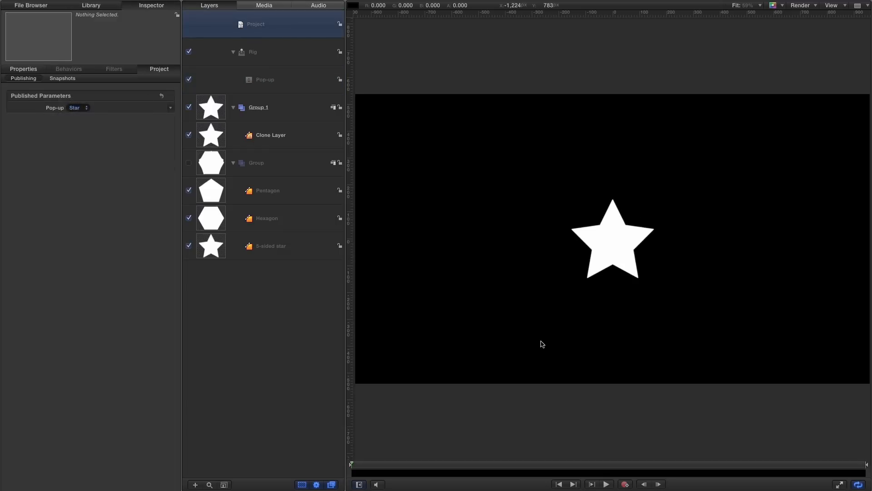
{"action": "left_click", "coordinate": [264, 79]}
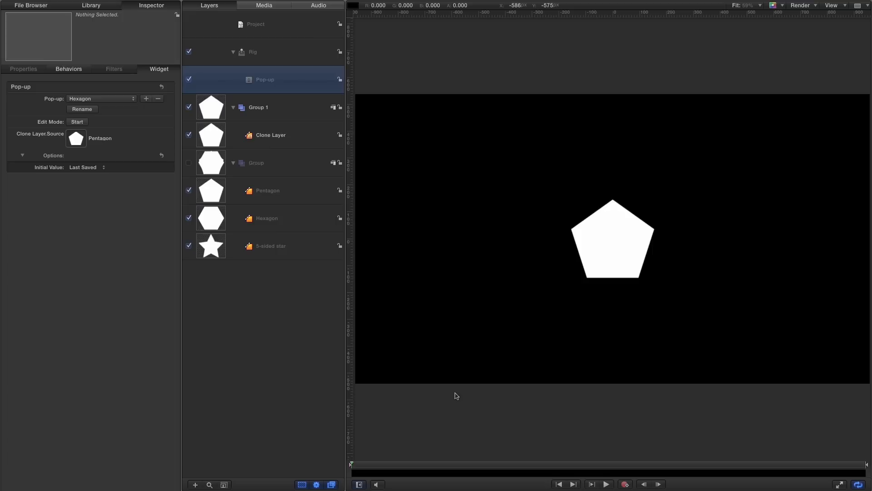
{"action": "mouse_move", "coordinate": [213, 192]}
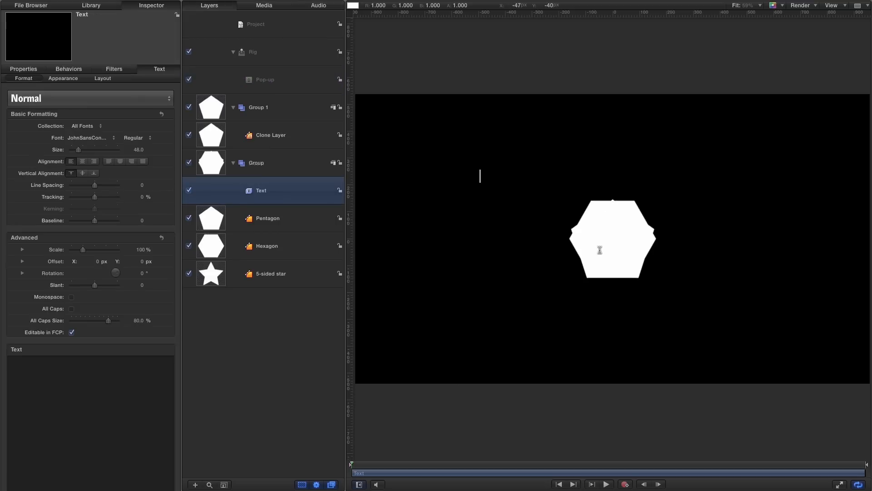
Type a POP-UP text layer, put it in the Group, and hide that Group.
{"action": "type", "text": "POP-UP"}
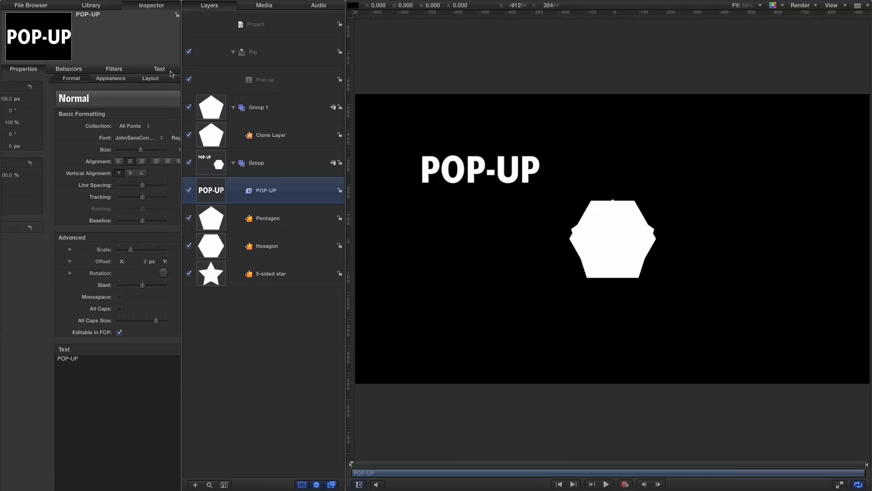
{"action": "left_click", "coordinate": [22, 69]}
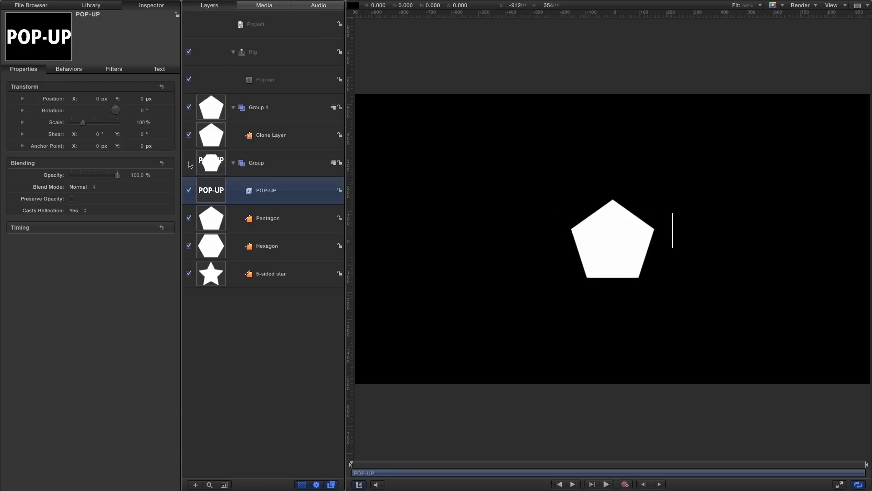
{"action": "left_click", "coordinate": [264, 79]}
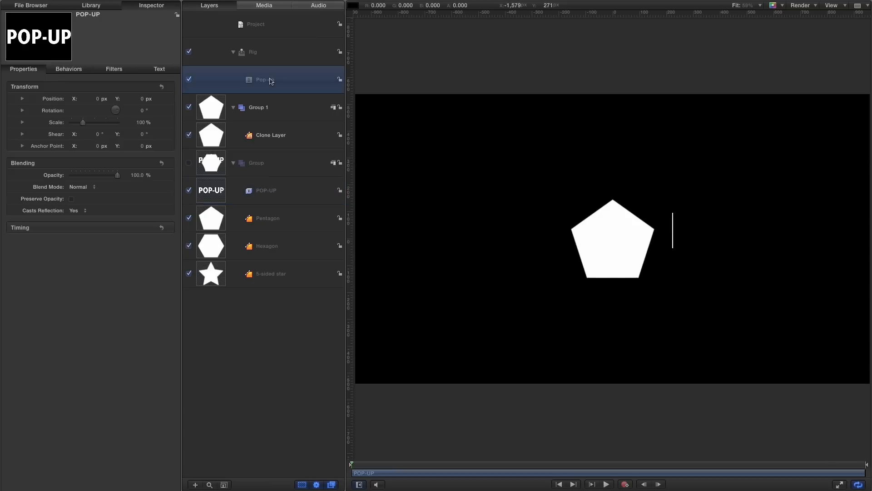
Add a fourth pop-up snapshot named Text with the clone source set to POP-UP.
{"action": "left_click", "coordinate": [265, 80]}
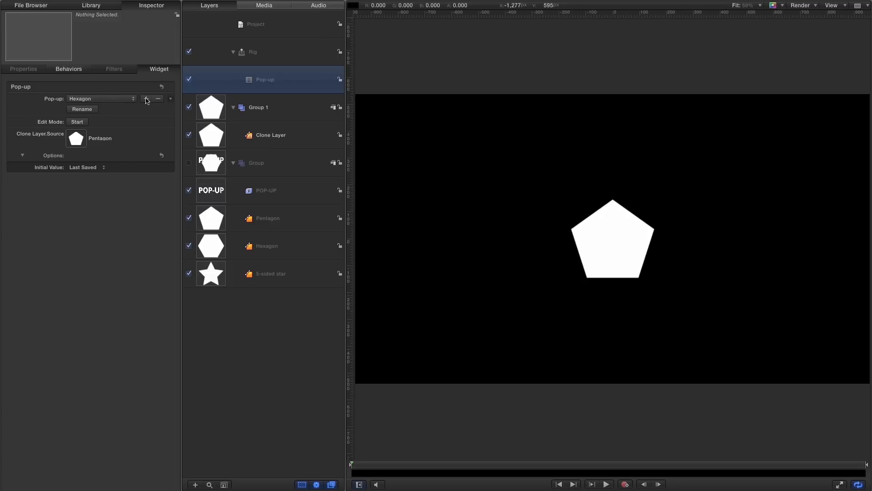
{"action": "left_click", "coordinate": [171, 99]}
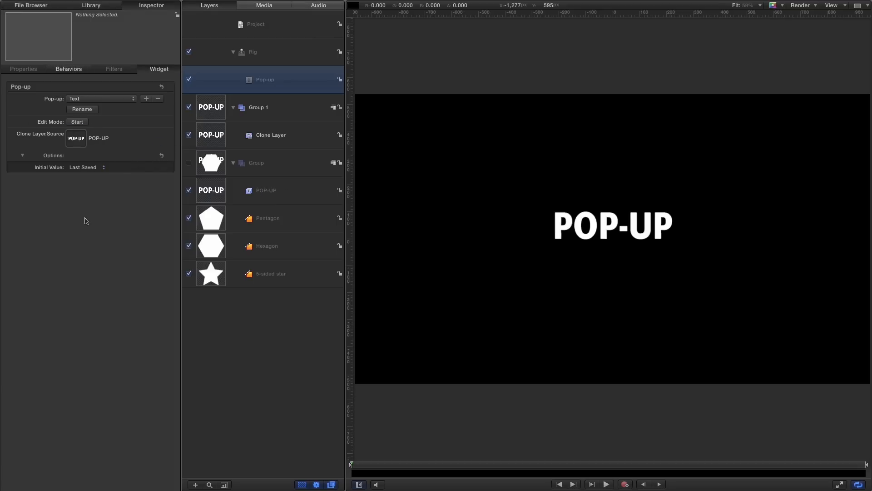
{"action": "left_click", "coordinate": [255, 24]}
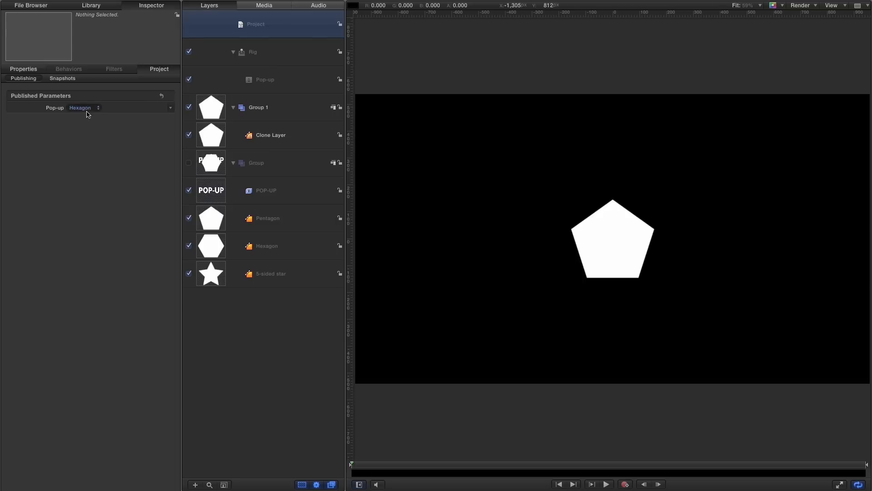
Choose Pentagon for the project's published Pop-up parameter.
{"action": "left_click", "coordinate": [84, 107]}
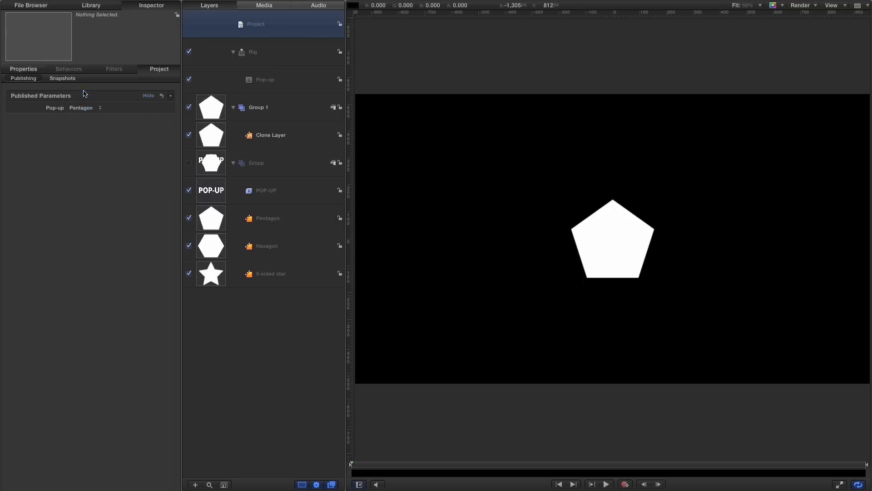